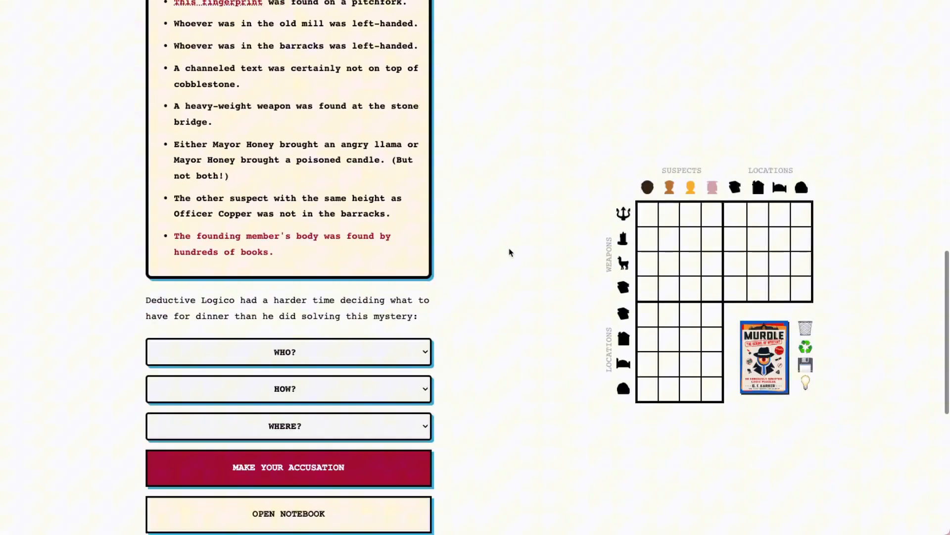
- Choose 'the library' as the murder location in the accusation form
scroll(down, 3)
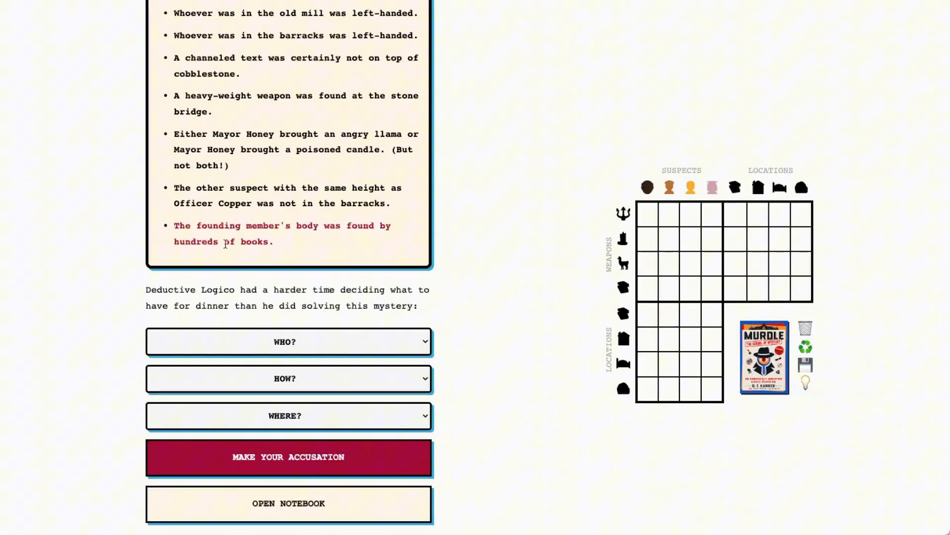
mouse_move(267, 415)
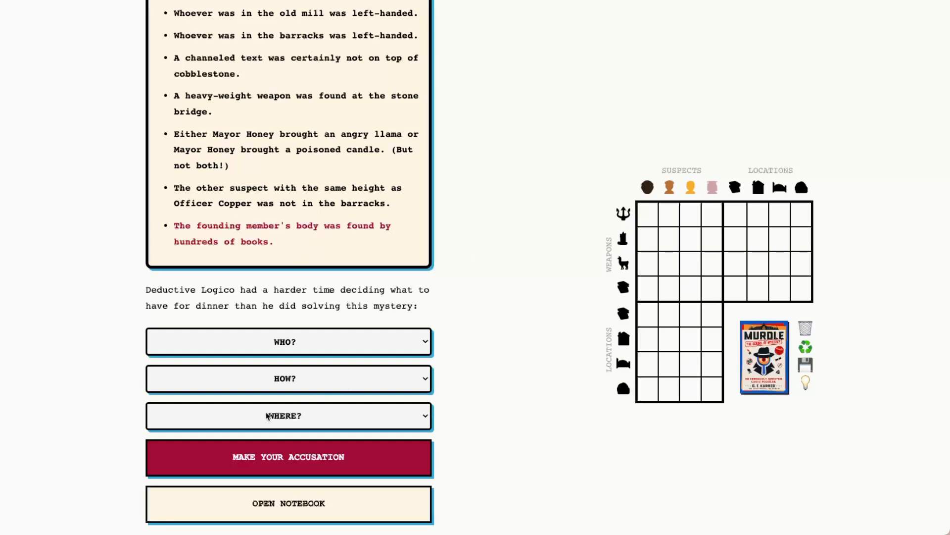
click(288, 415)
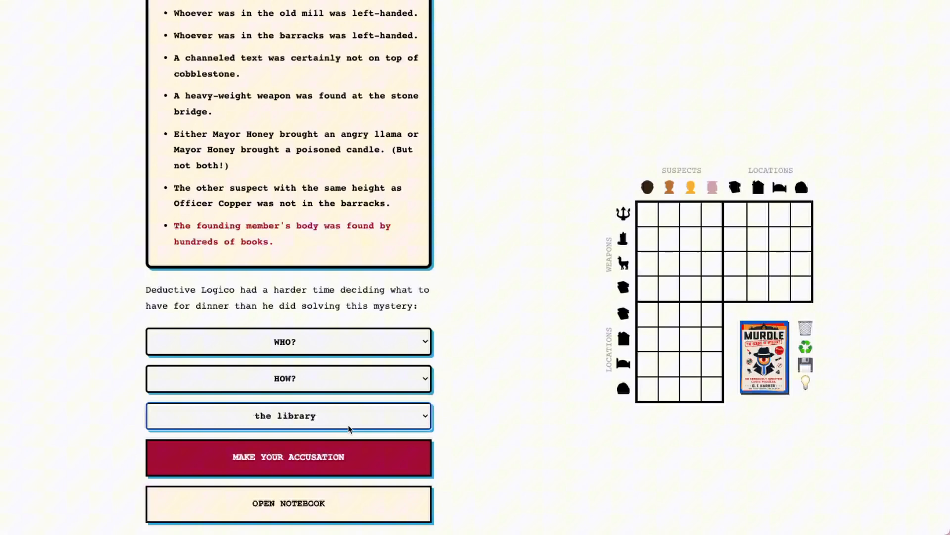
mouse_move(328, 420)
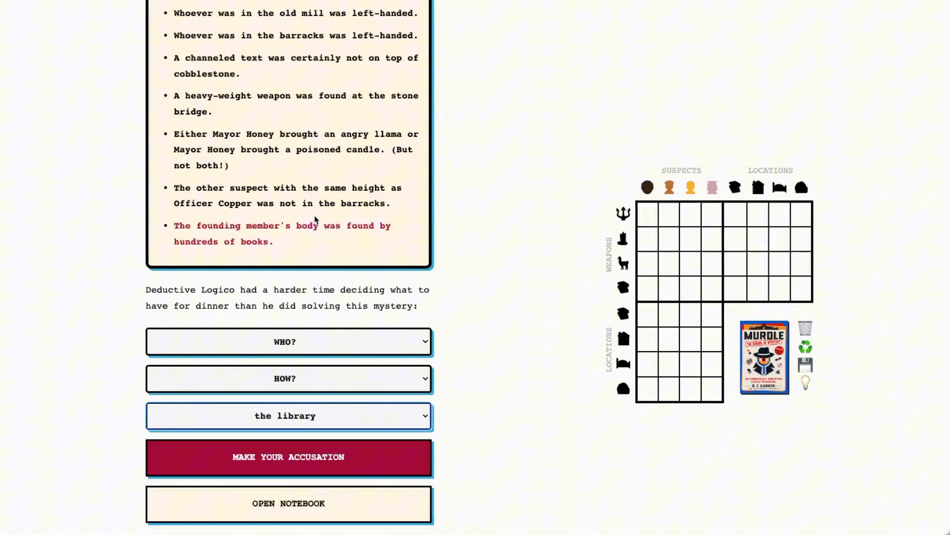
mouse_move(364, 428)
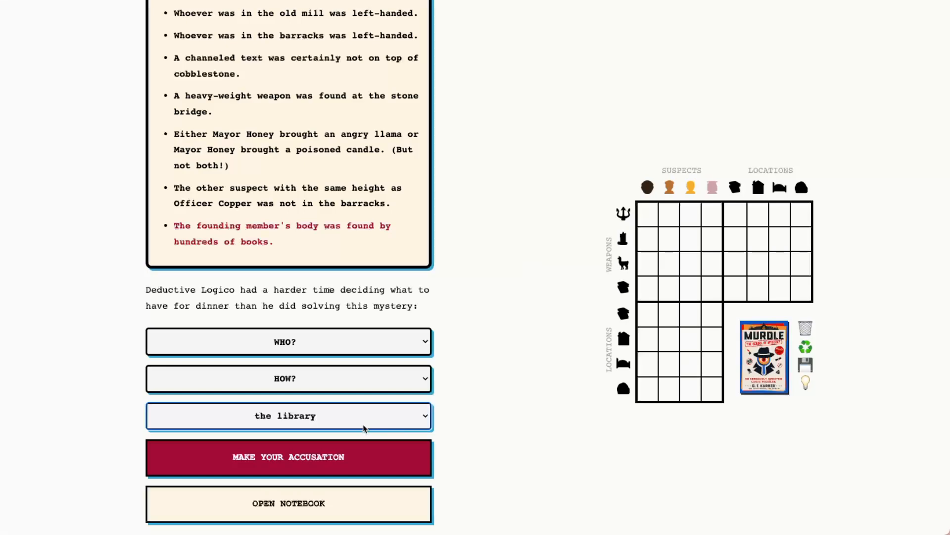
mouse_move(372, 397)
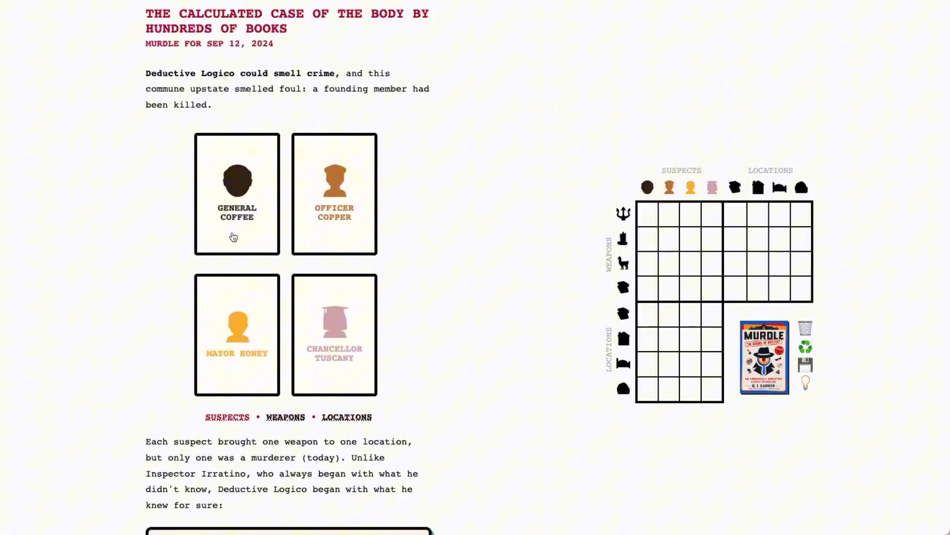
mouse_move(358, 229)
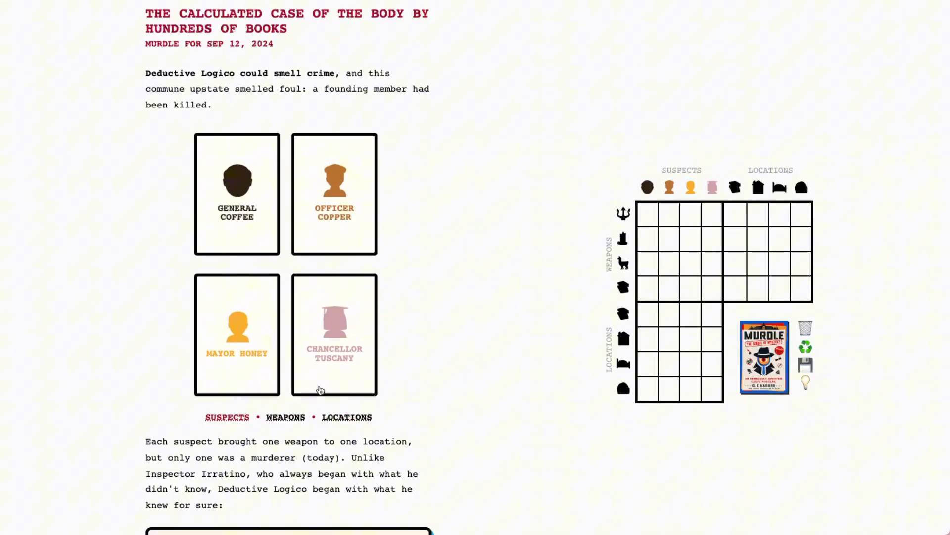
- Browse the case's weapon cards, then its four location cards
click(285, 417)
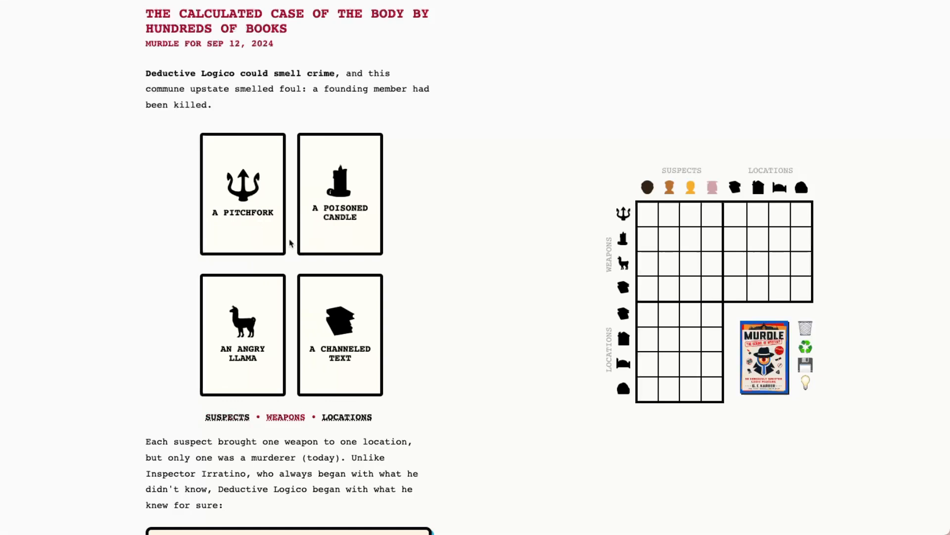
mouse_move(349, 233)
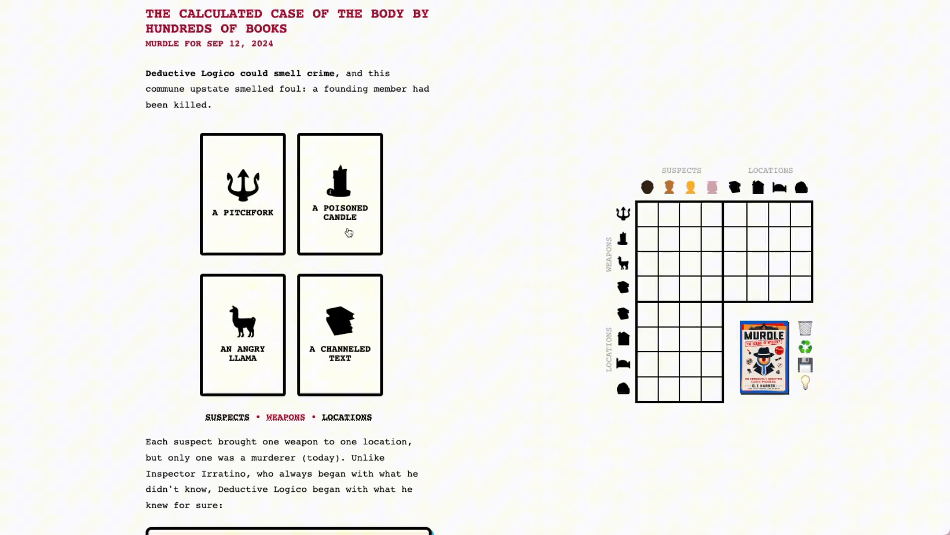
mouse_move(334, 370)
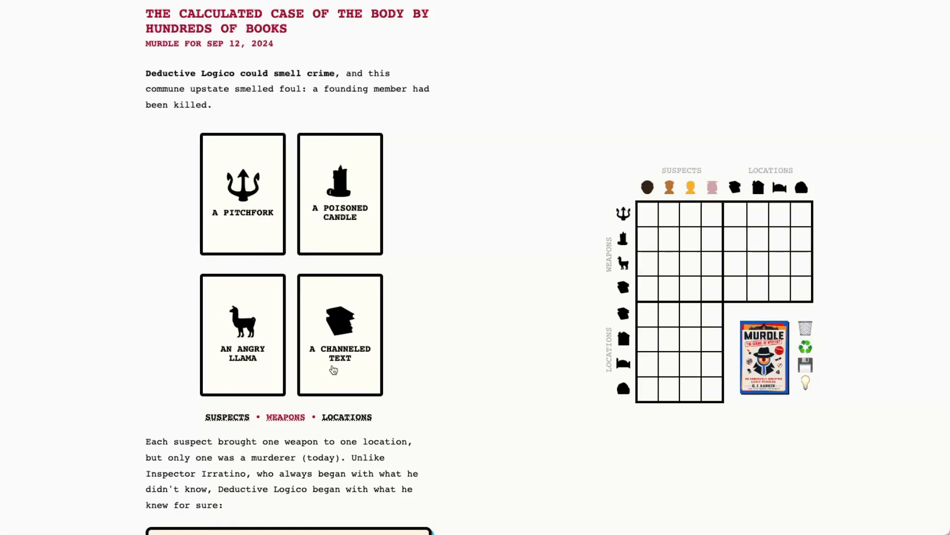
click(347, 417)
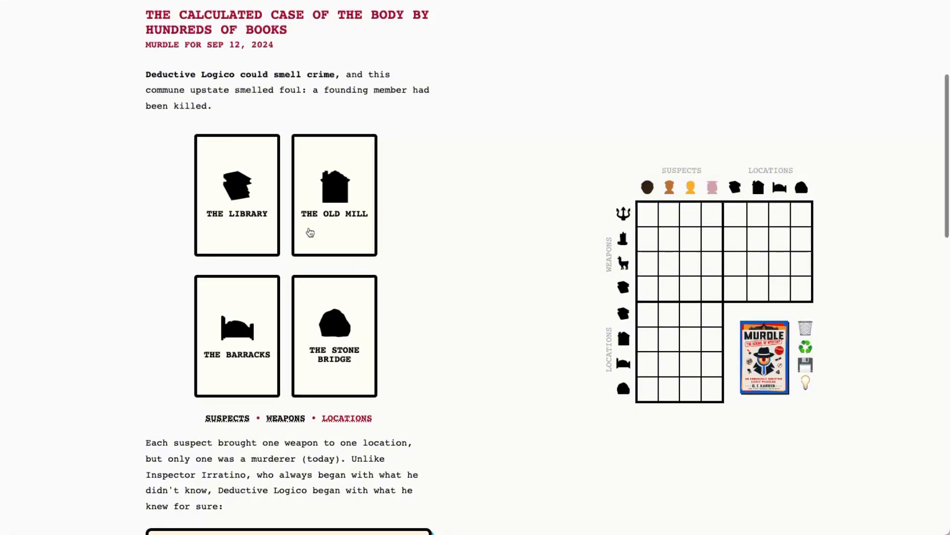
- Compare the fingerprint clue with suspects' prints and mark the pitchfork as General Coffee's weapon
scroll(down, 3)
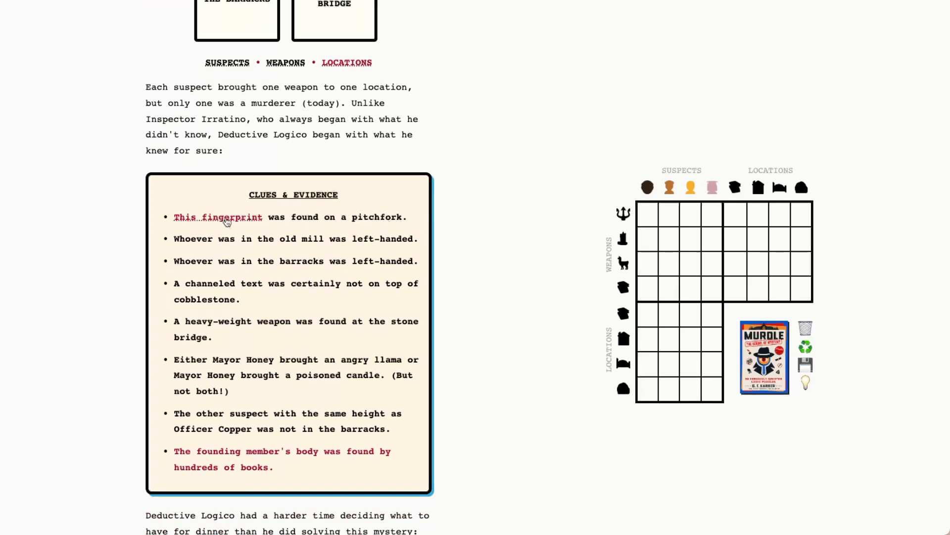
click(217, 217)
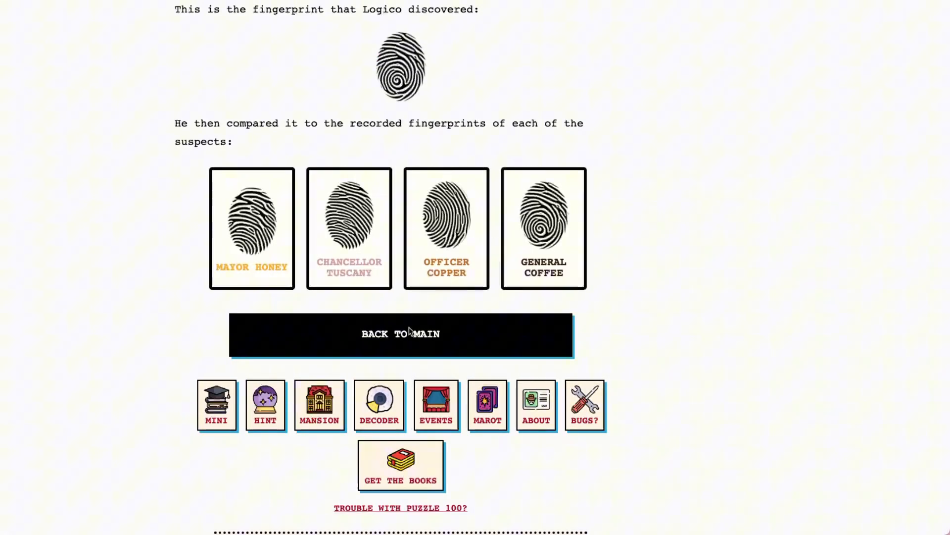
click(400, 334)
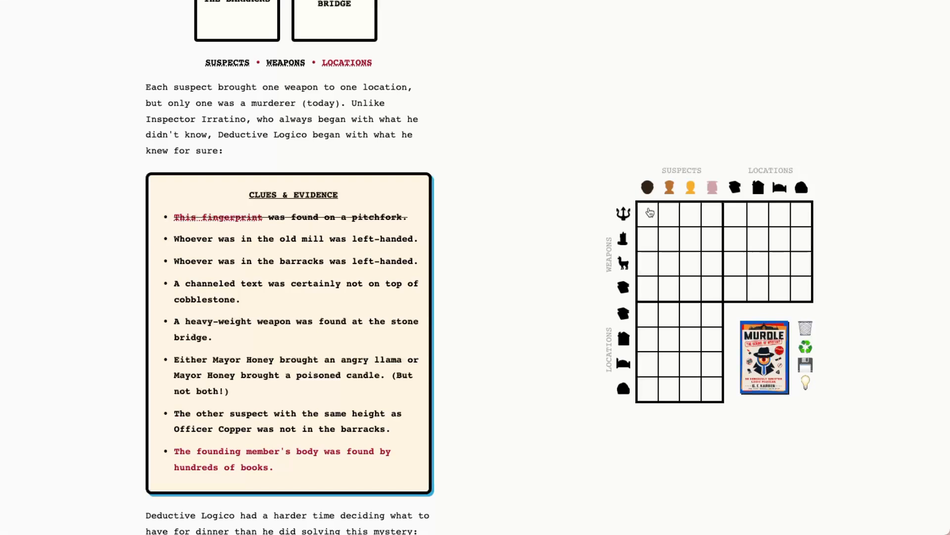
click(646, 213)
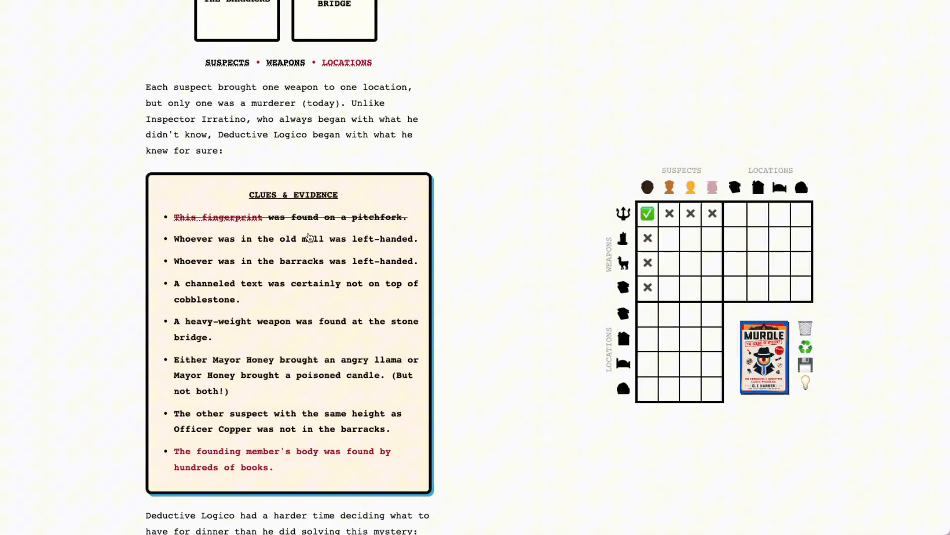
mouse_move(374, 262)
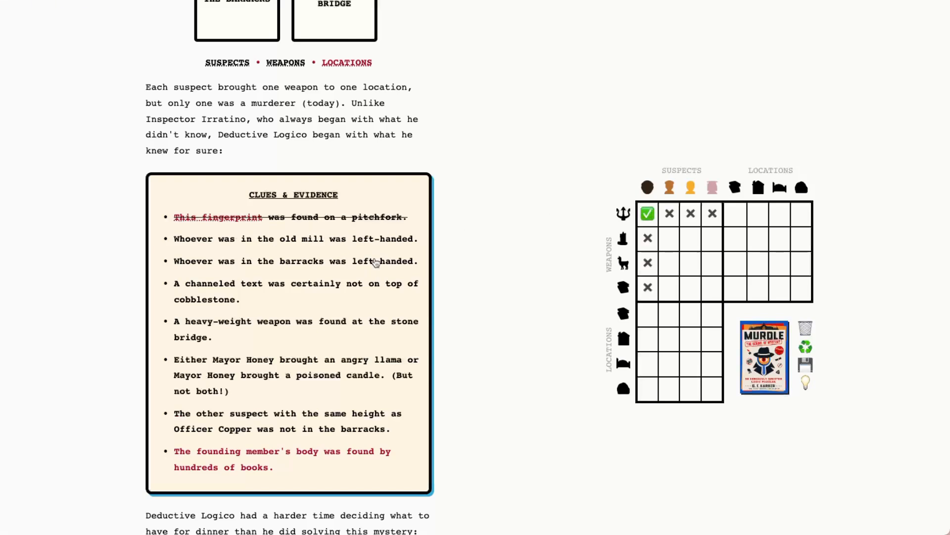
mouse_move(281, 246)
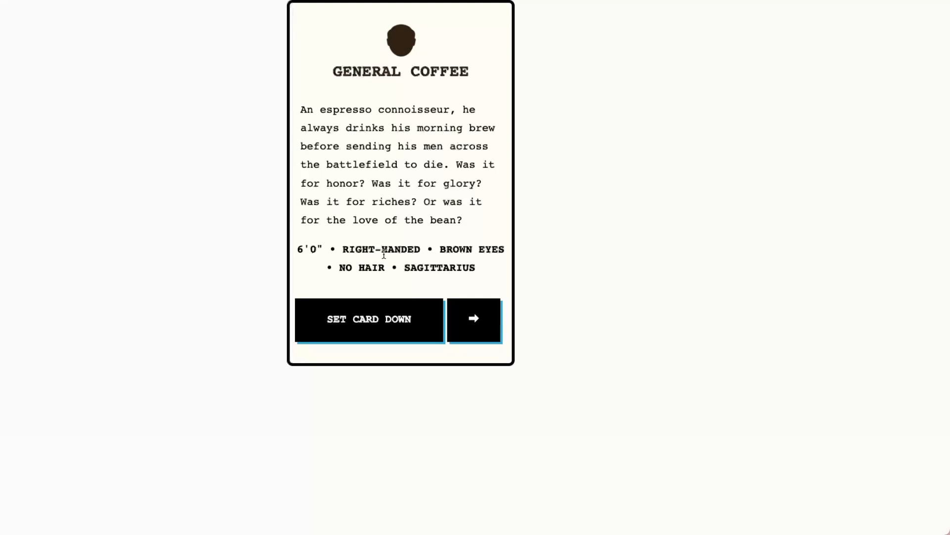
click(473, 319)
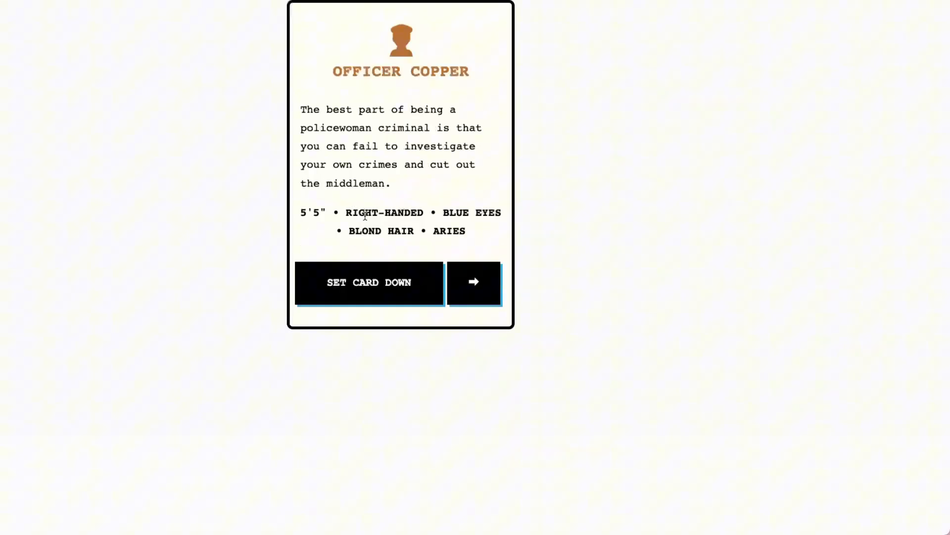
click(473, 282)
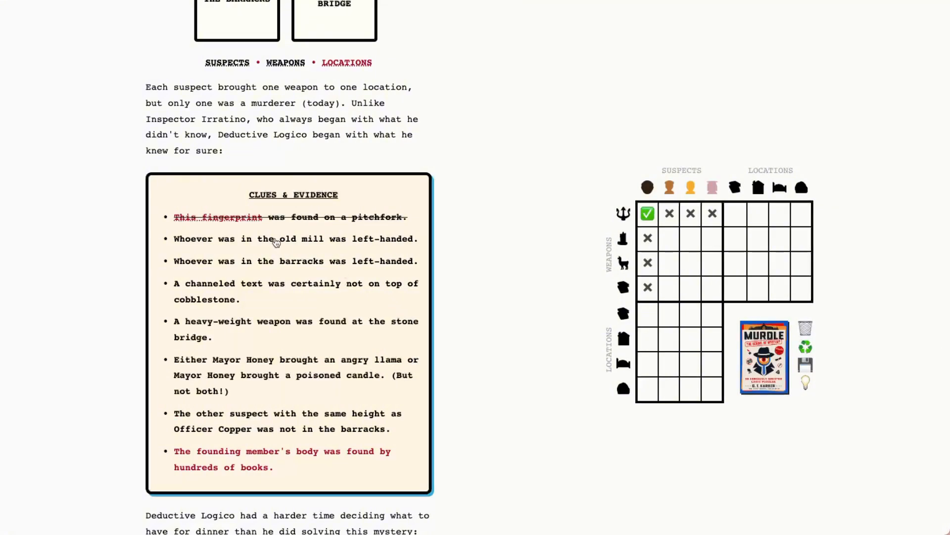
- Cross out right-handed suspects at the old mill, Honey and Tuscany at the stone bridge, and the pitchfork at the old mill
click(646, 338)
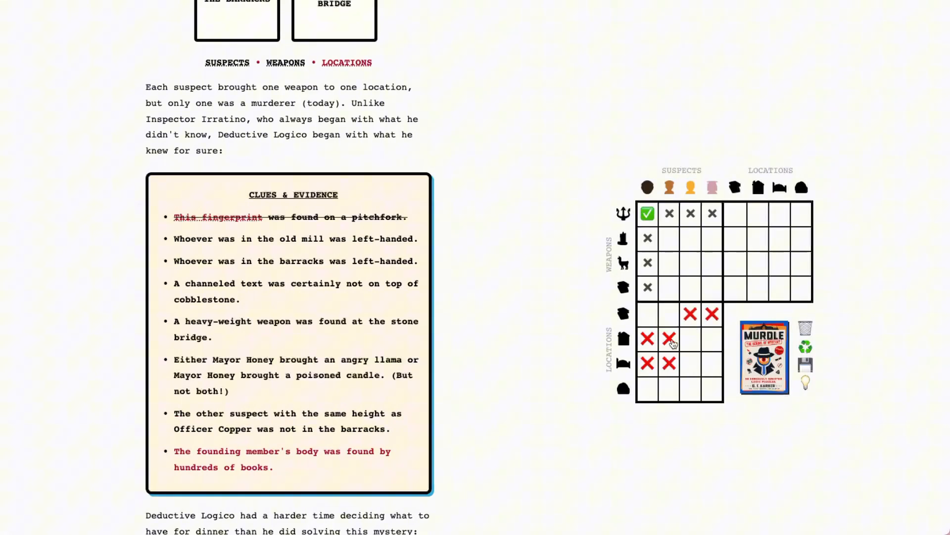
mouse_move(687, 410)
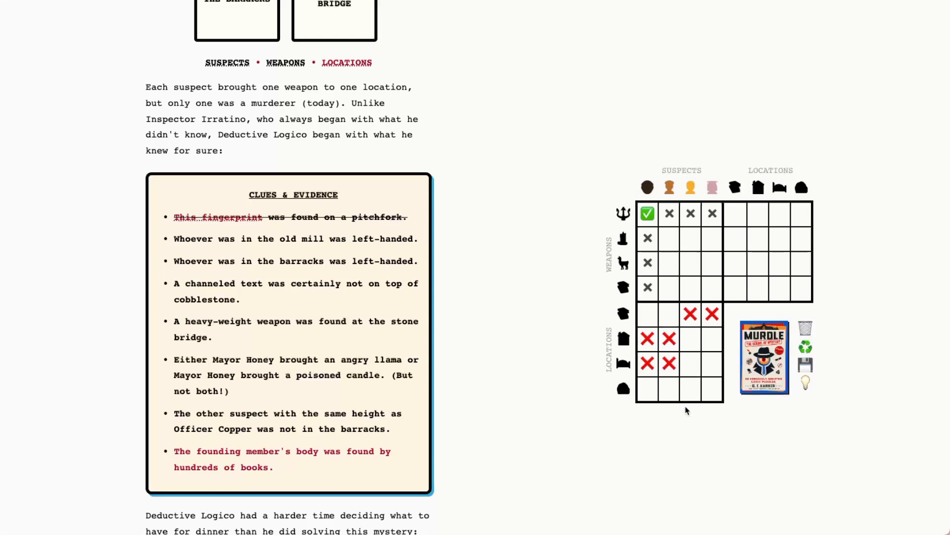
click(690, 388)
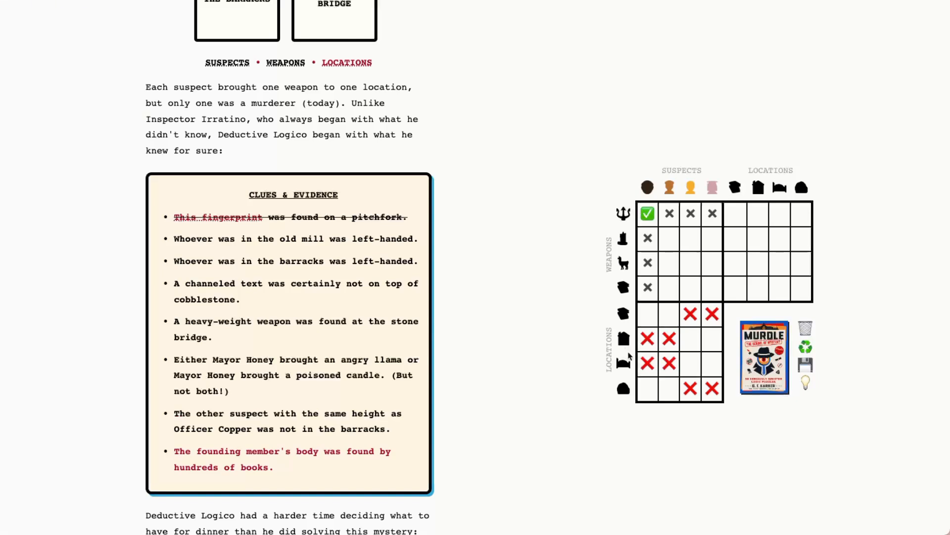
click(757, 213)
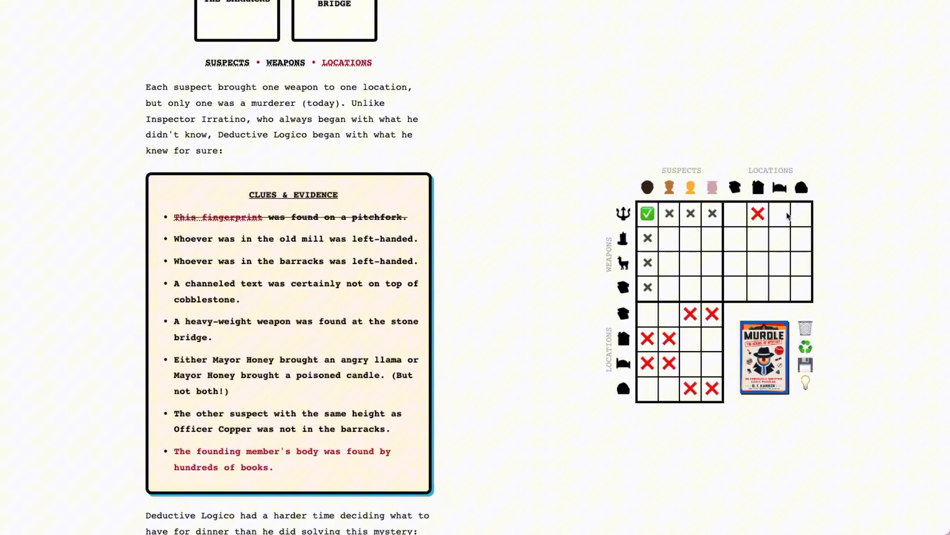
click(779, 214)
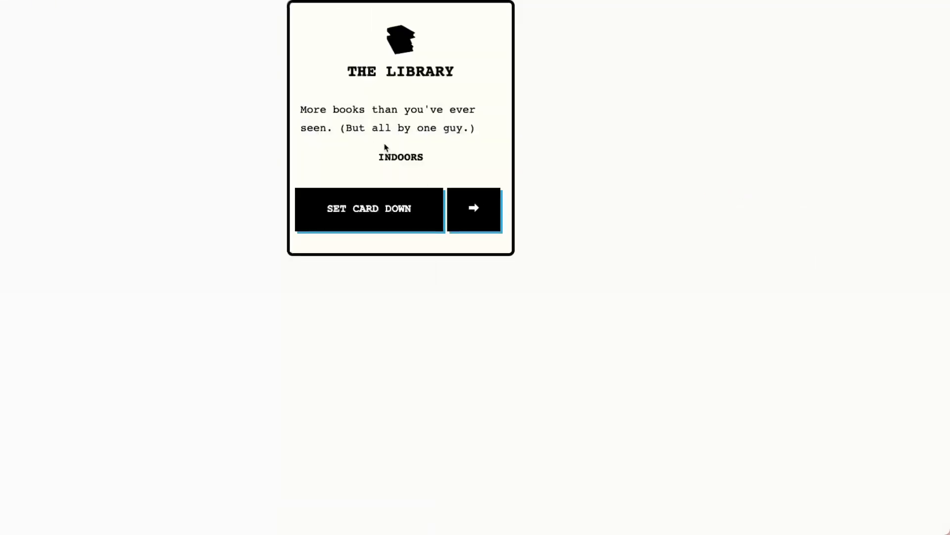
- Flip through the location cards: old mill, barracks and stone bridge
click(474, 209)
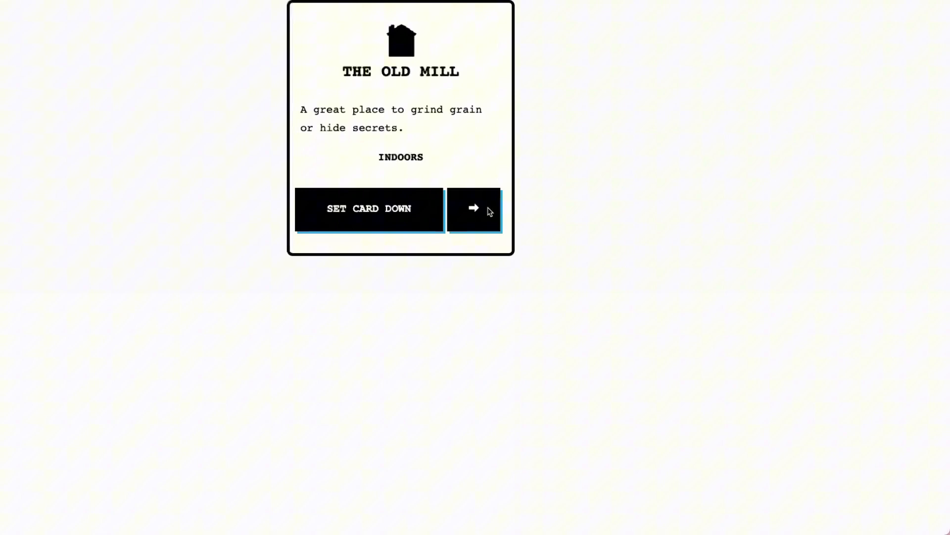
click(474, 209)
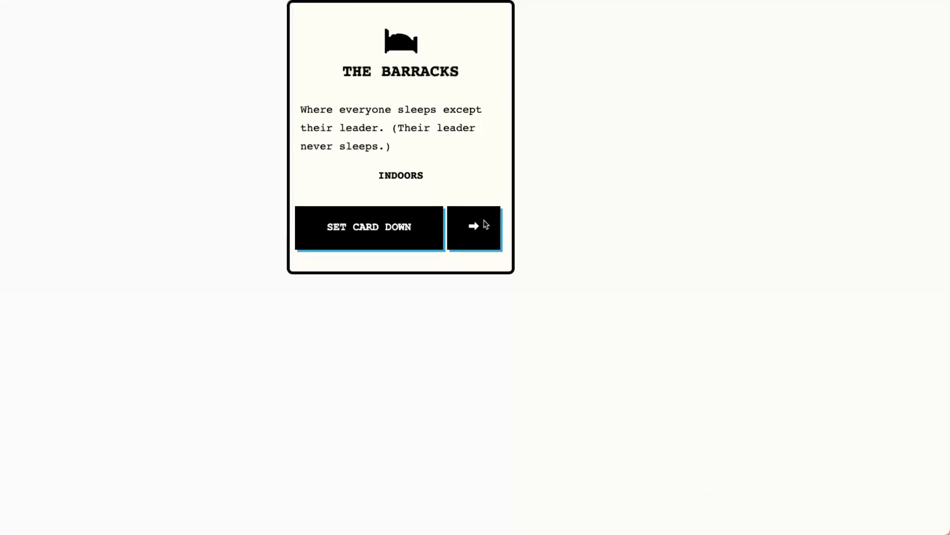
click(474, 226)
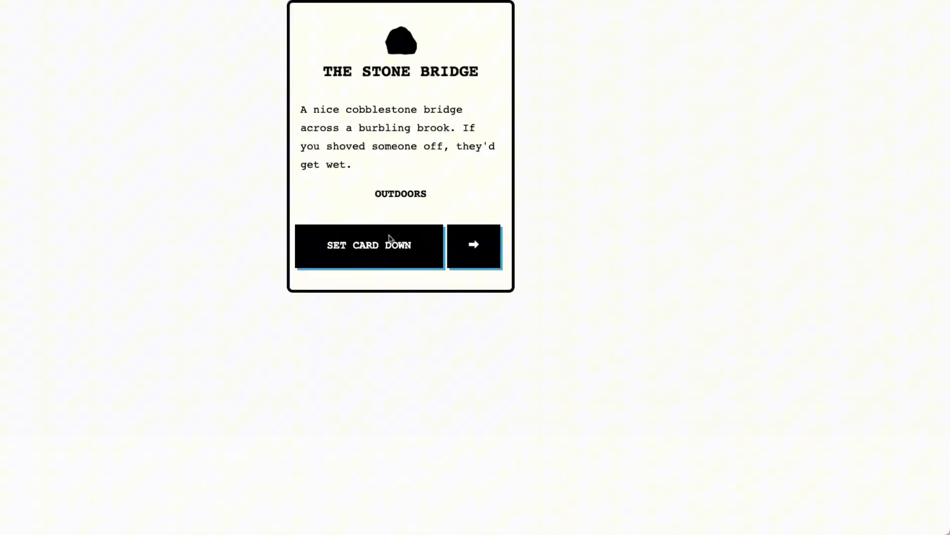
click(368, 245)
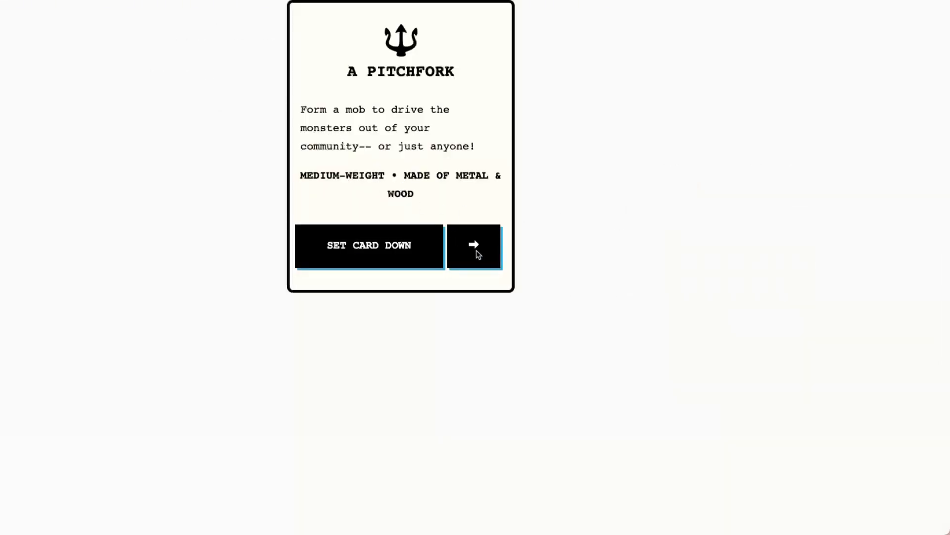
- Flip through the weapon cards: poisoned candle, angry llama and channeled text
click(474, 245)
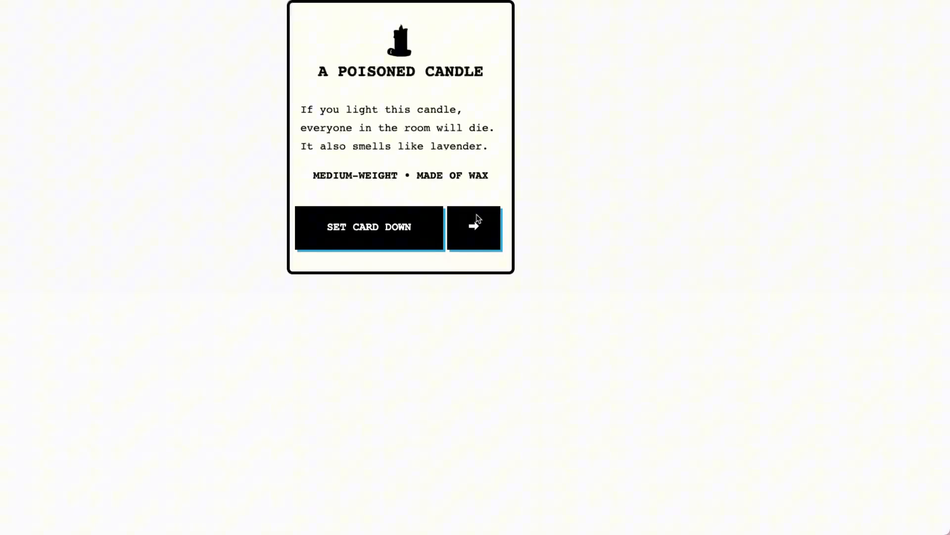
click(474, 227)
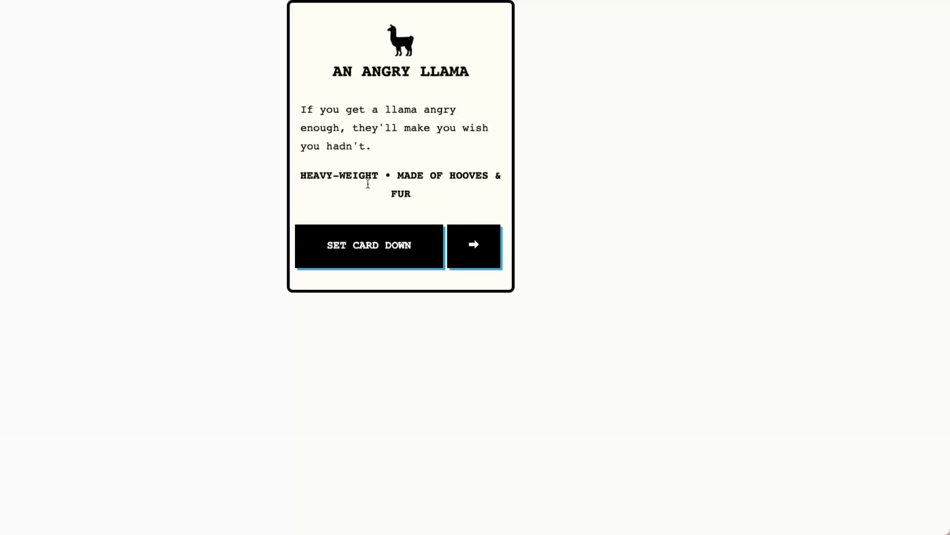
click(475, 247)
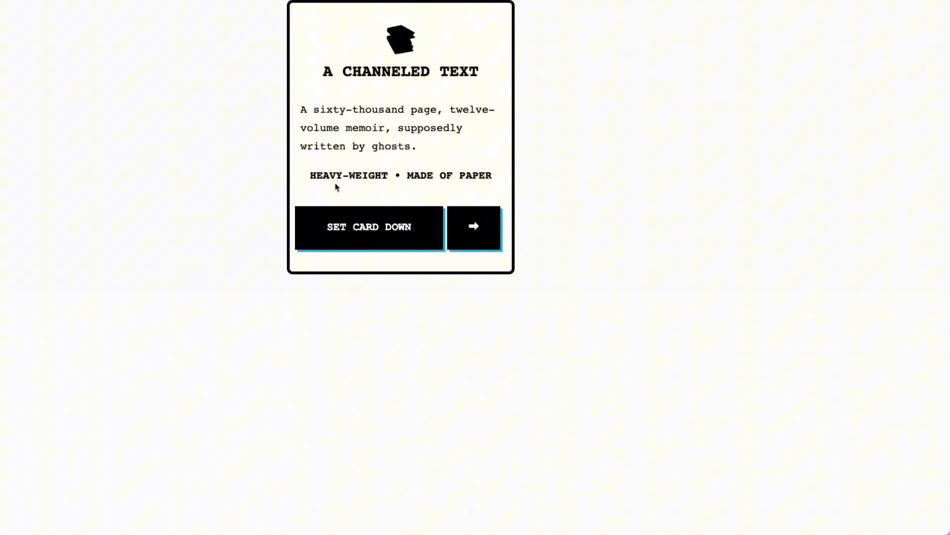
click(369, 227)
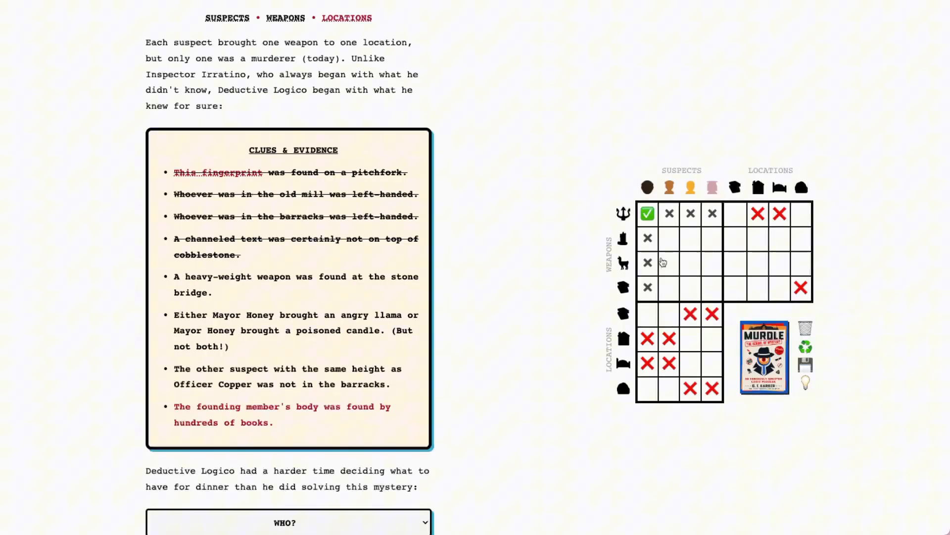
- Check the angry llama at the stone bridge and the pitchfork in the library on the grid
click(800, 264)
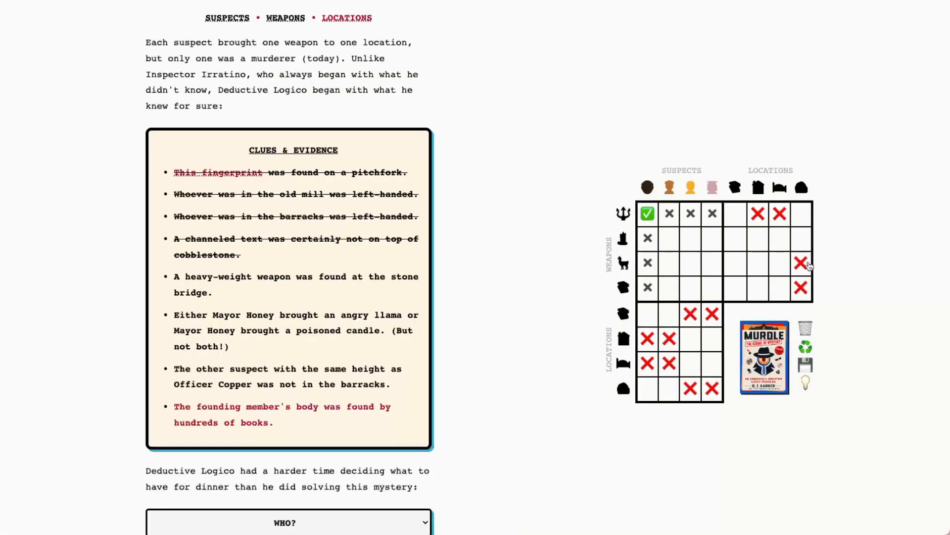
click(801, 262)
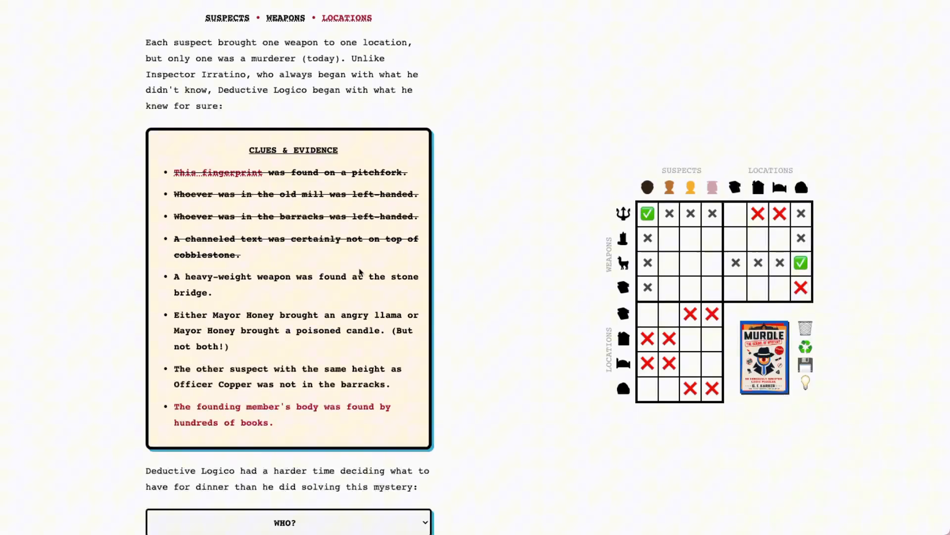
scroll(down, 3)
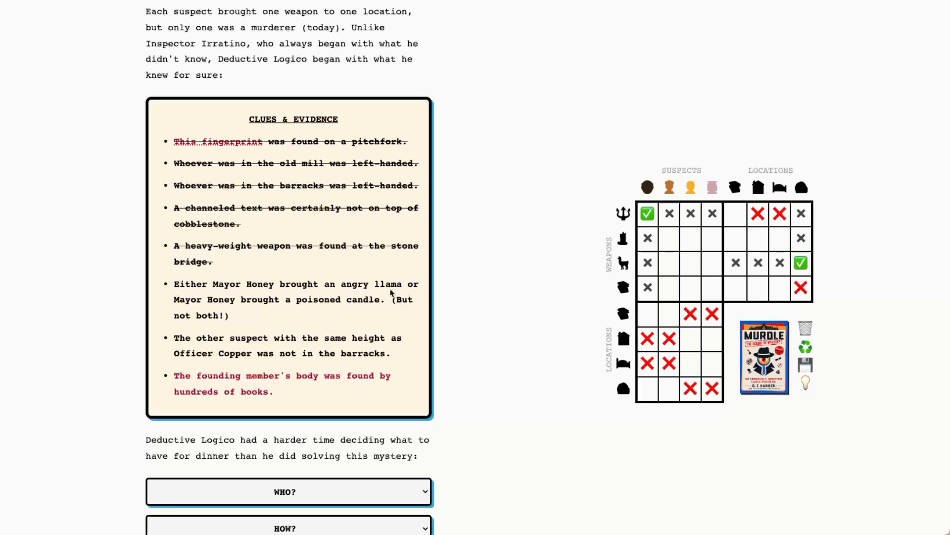
mouse_move(329, 308)
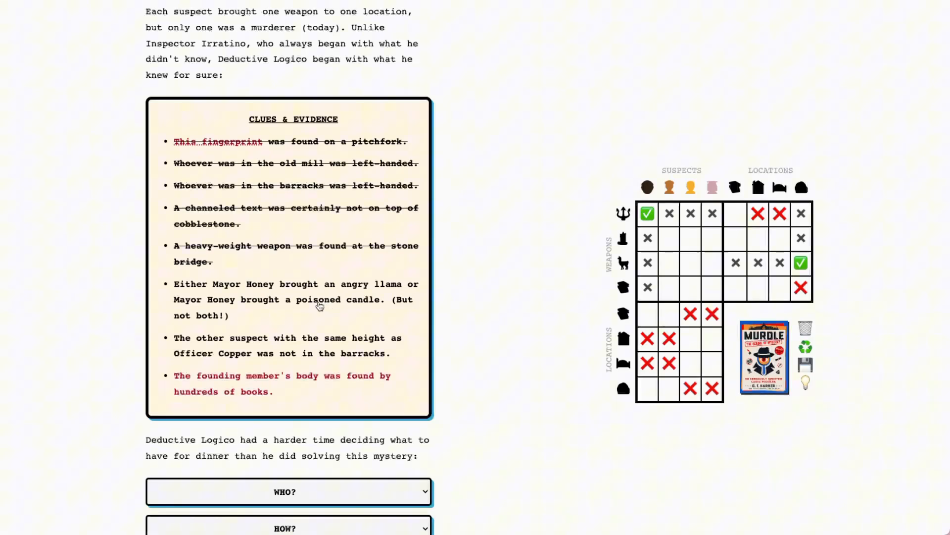
mouse_move(539, 269)
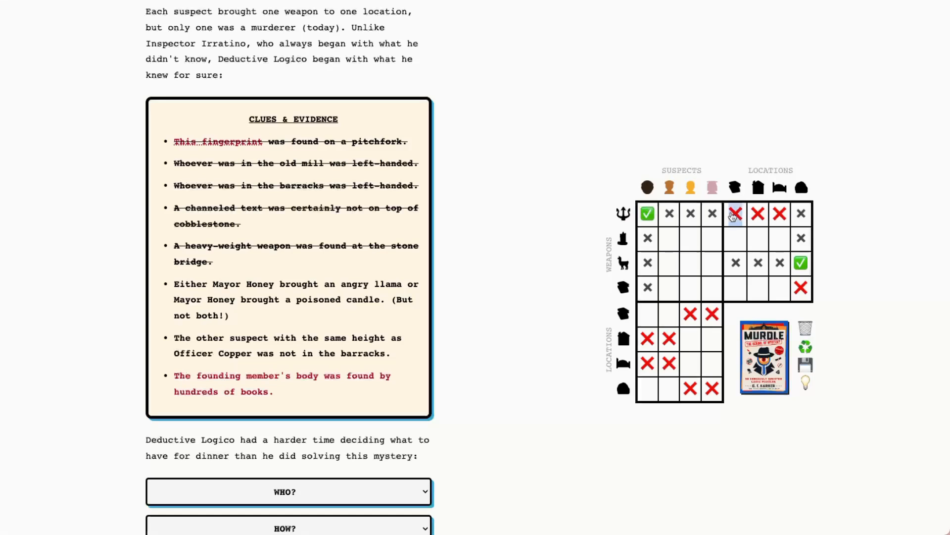
click(736, 214)
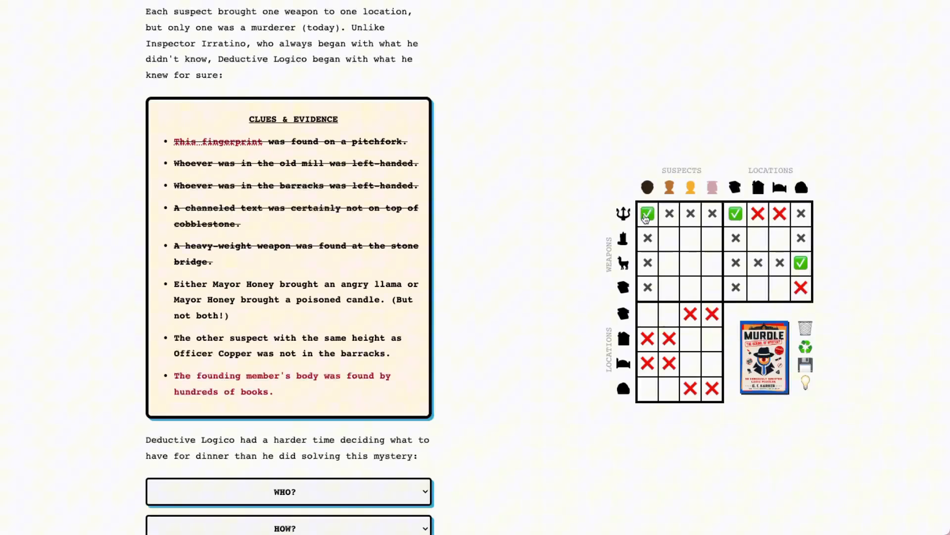
scroll(down, 3)
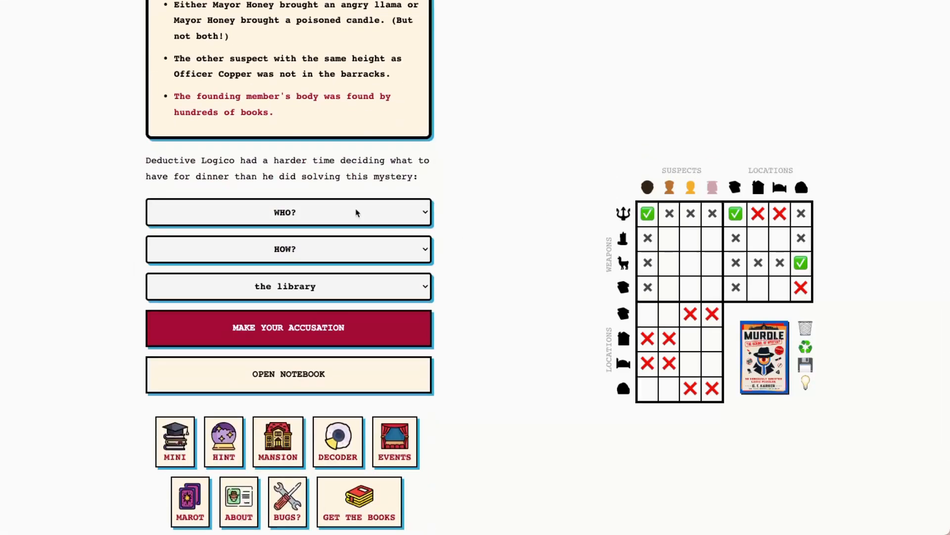
- Accuse General Coffee with a pitchfork and mark him in the library on the grid
click(288, 212)
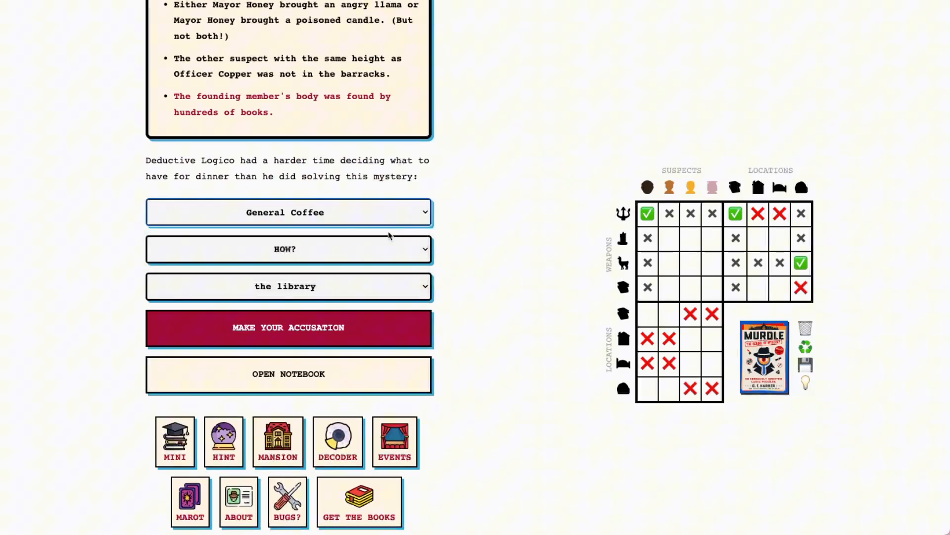
click(288, 249)
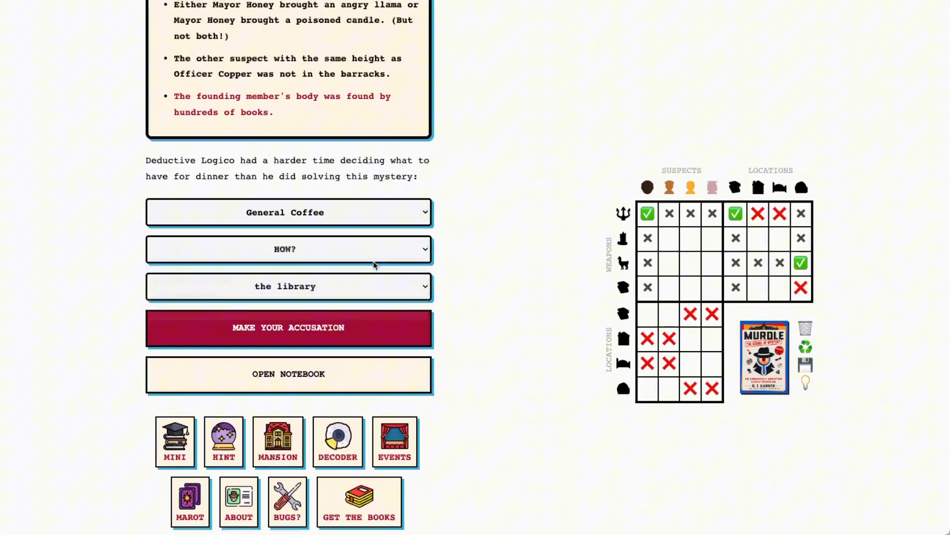
click(288, 249)
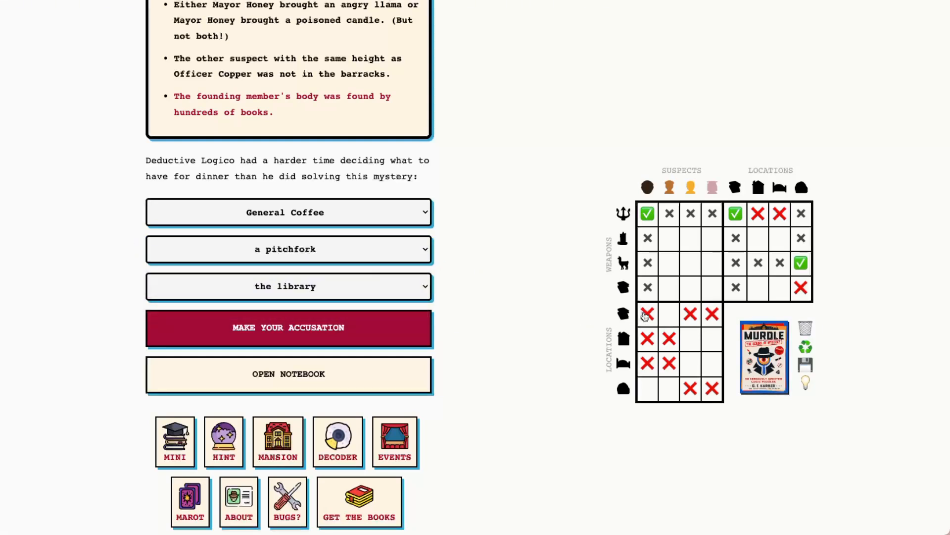
click(288, 327)
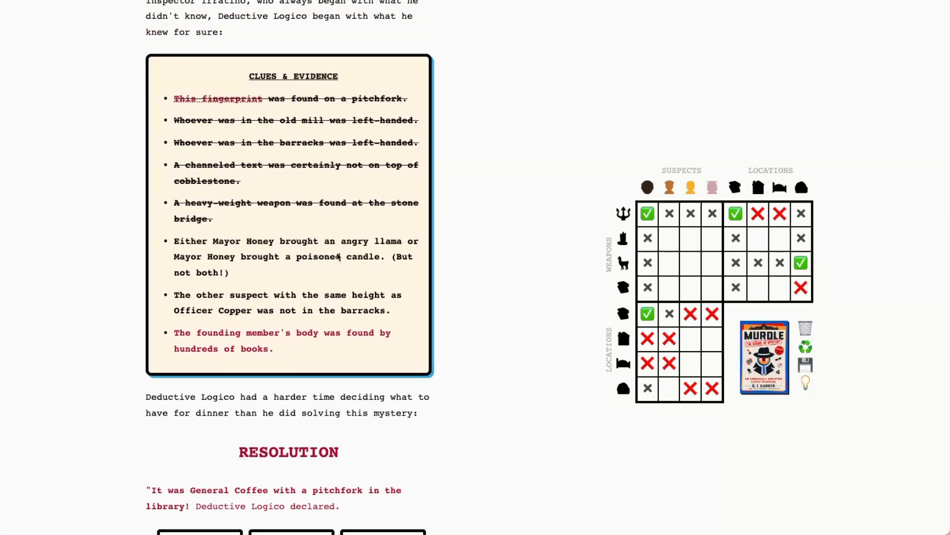
mouse_move(857, 263)
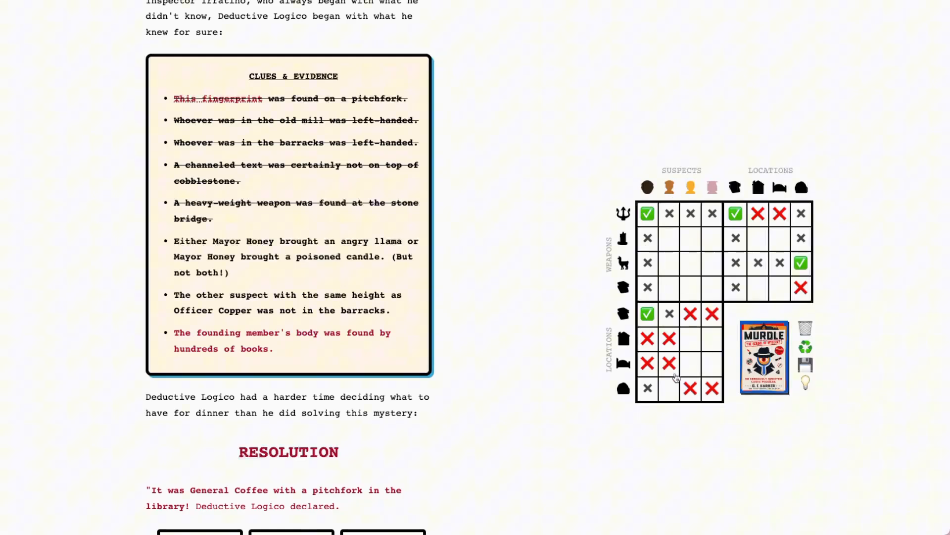
- Place the second suspect at the fourth location with the llama, and match the third and fourth suspects to their weapons
click(669, 388)
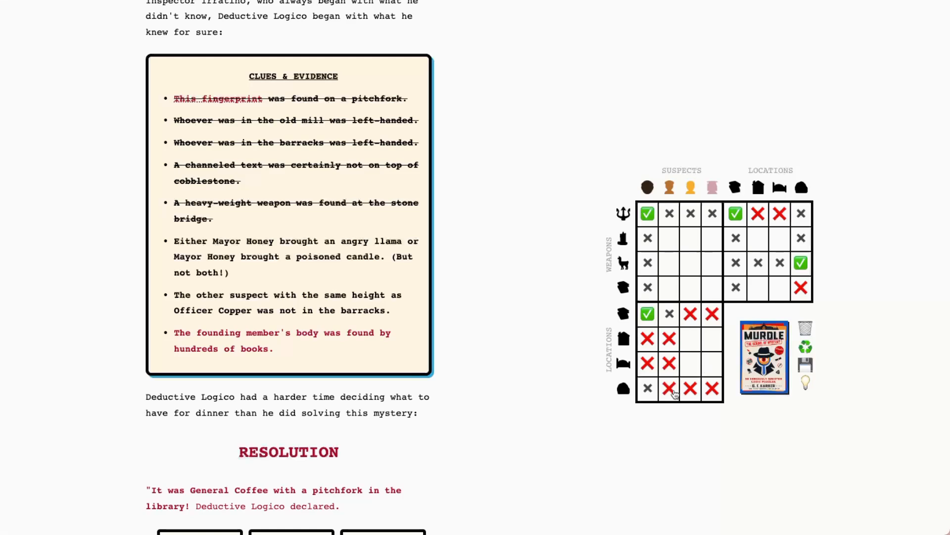
click(670, 388)
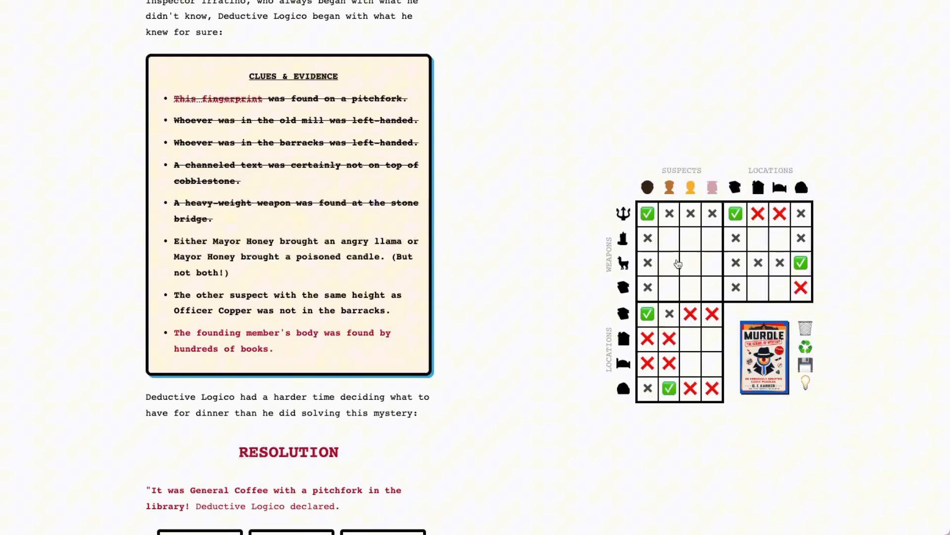
click(669, 262)
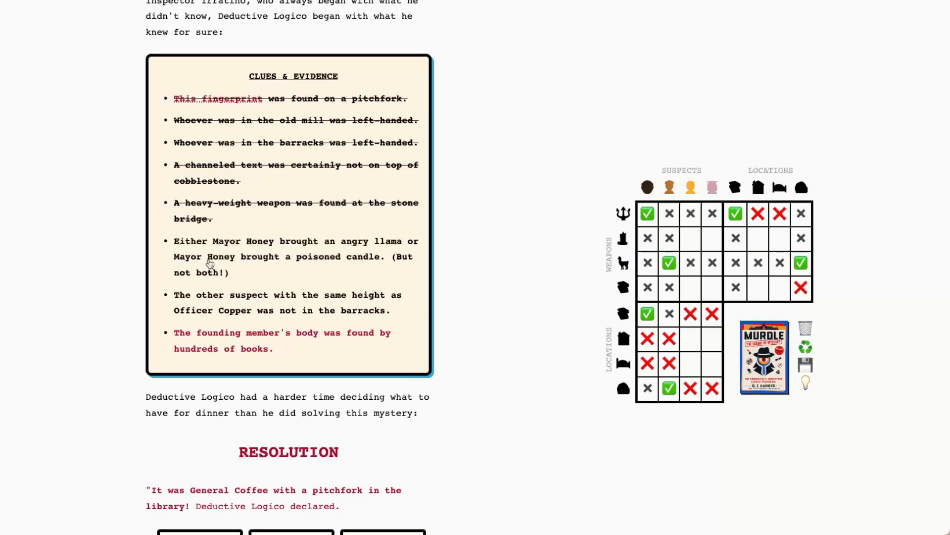
click(690, 239)
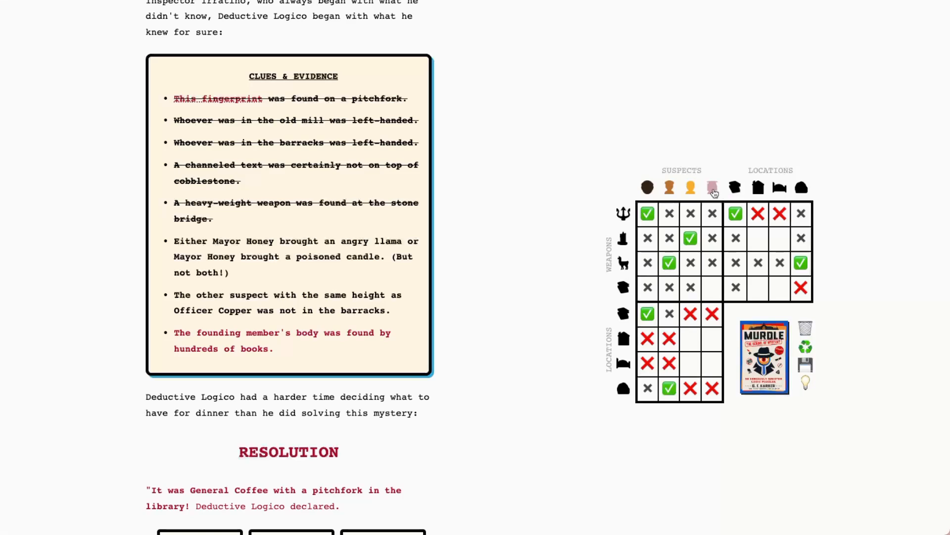
mouse_move(712, 289)
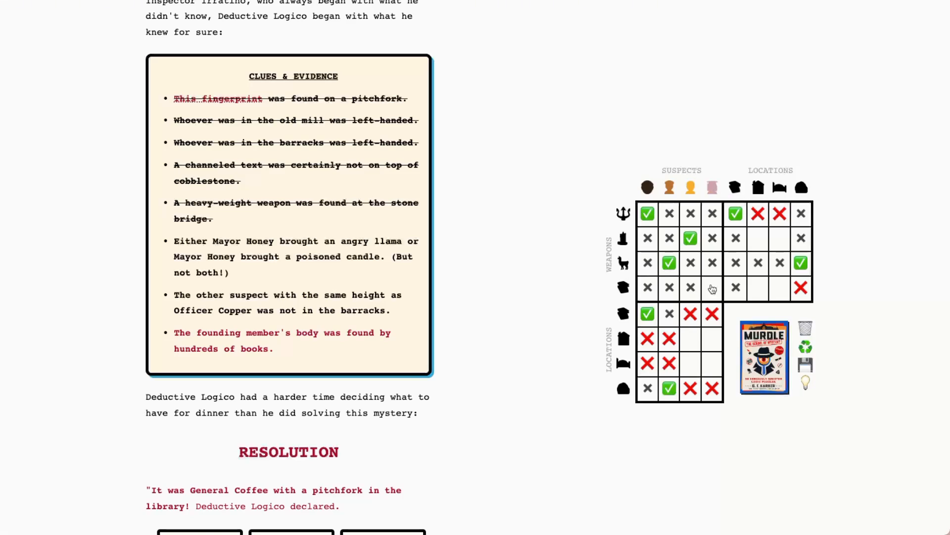
click(712, 287)
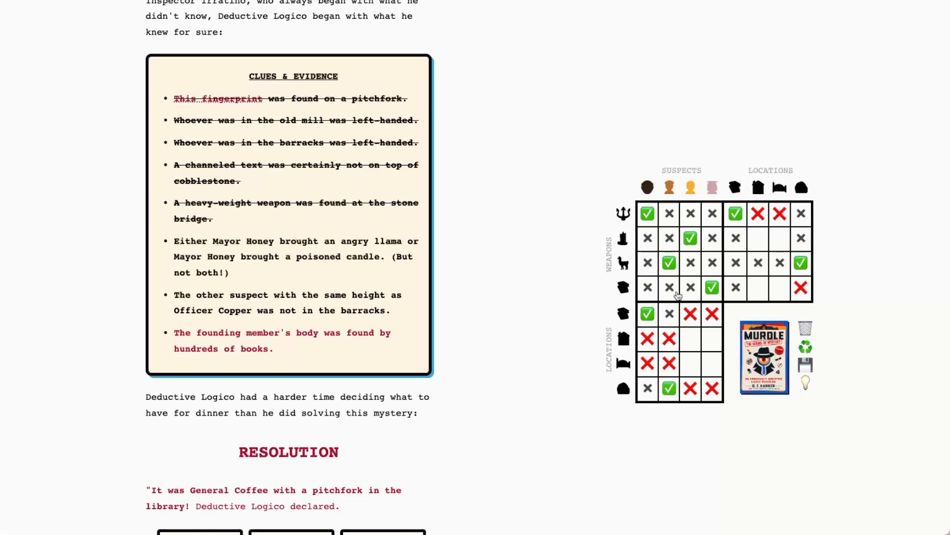
click(712, 287)
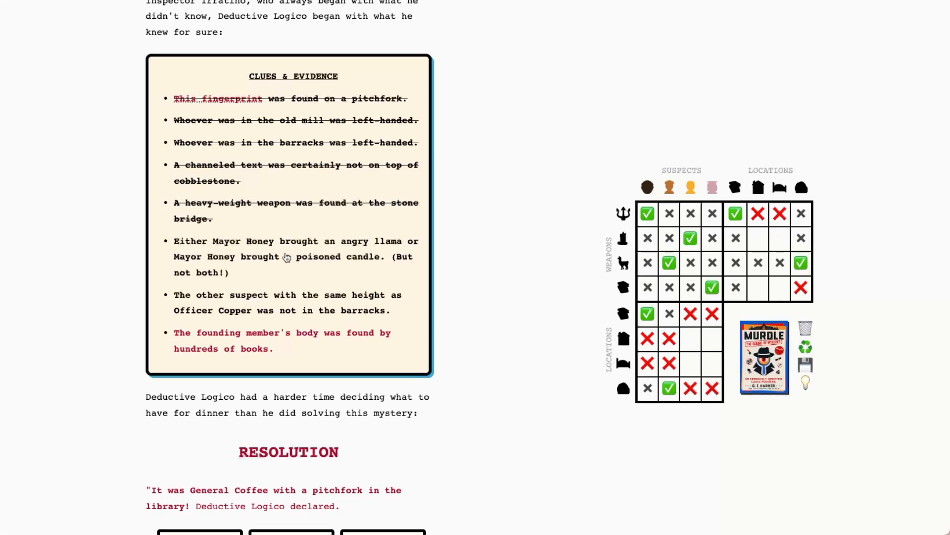
scroll(down, 3)
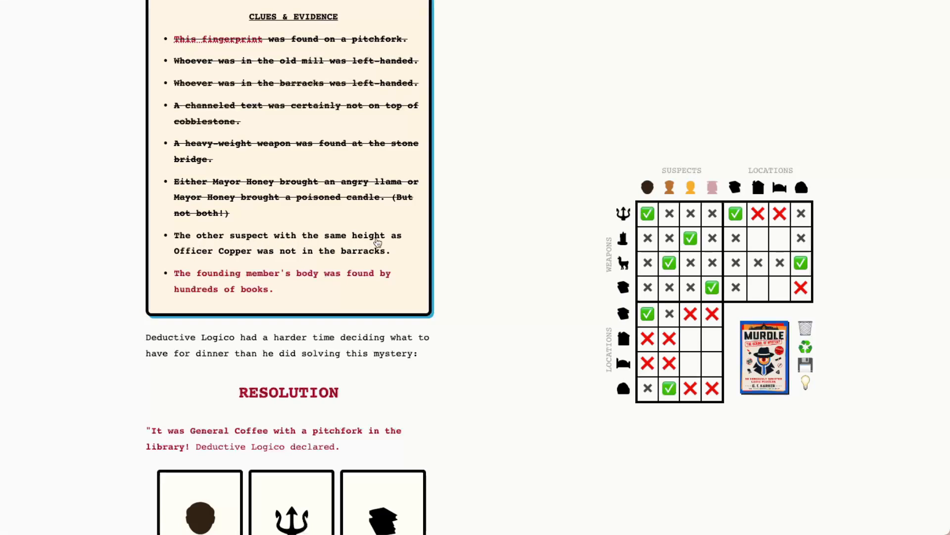
mouse_move(312, 259)
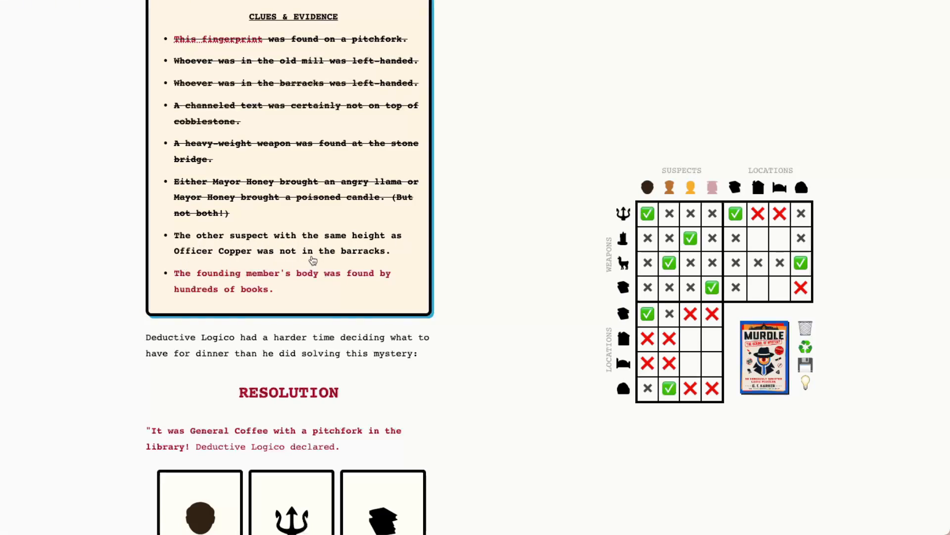
mouse_move(665, 195)
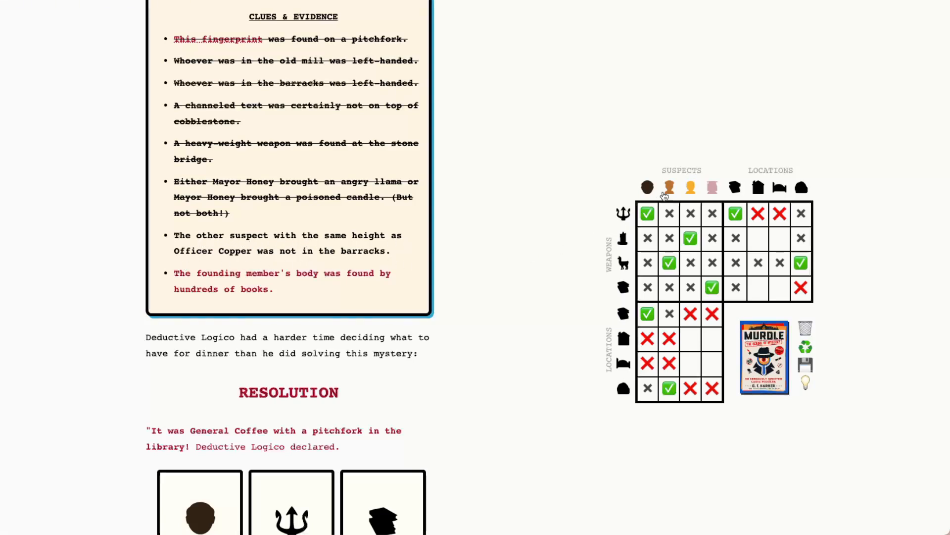
- Read the second suspect's card, then place the last two suspects at the barracks and old mill
click(669, 188)
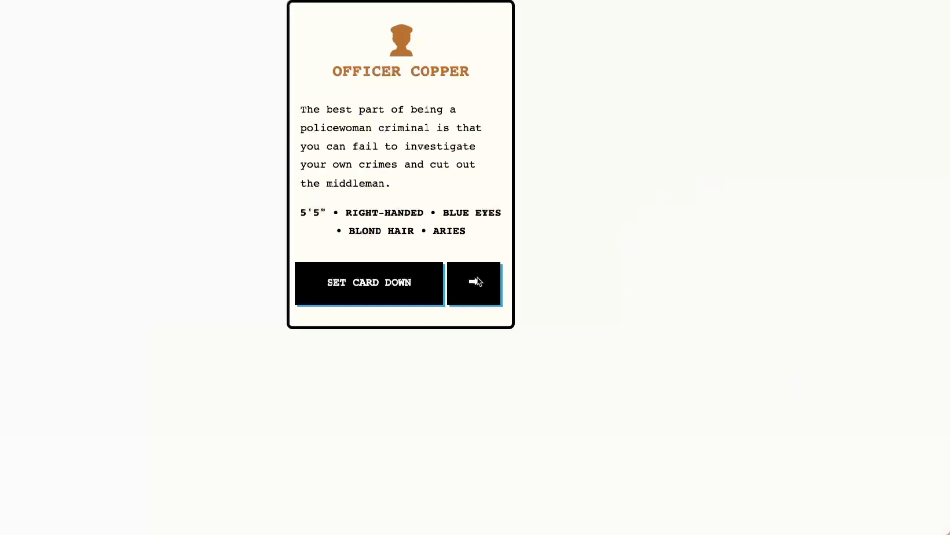
click(474, 283)
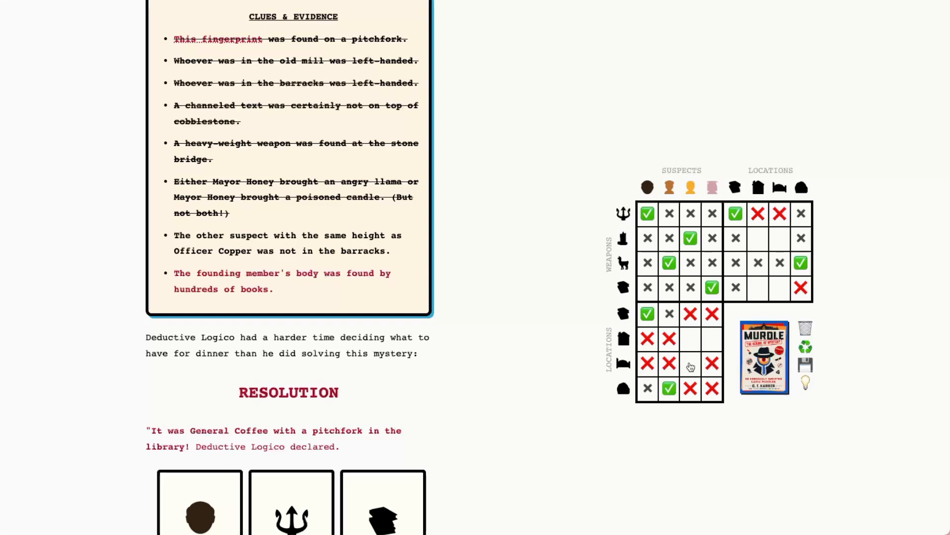
click(690, 362)
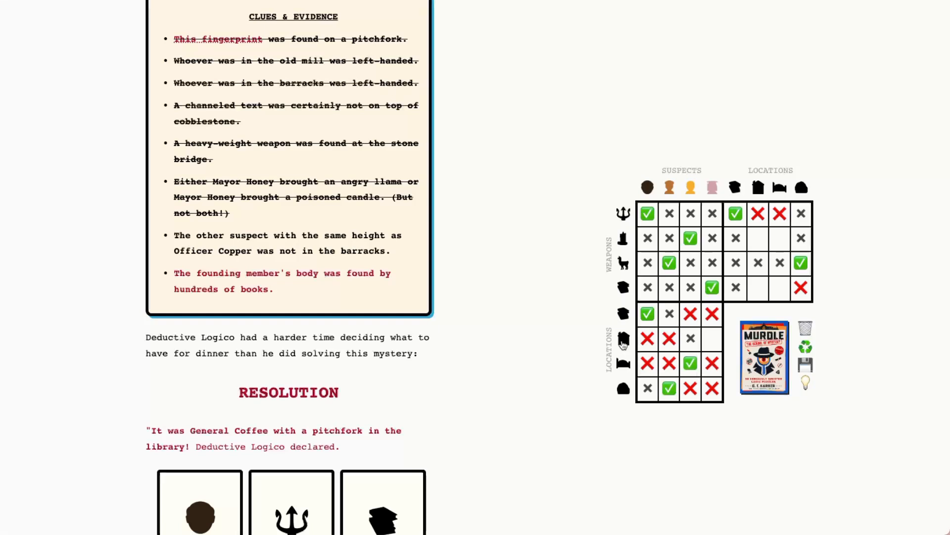
click(712, 339)
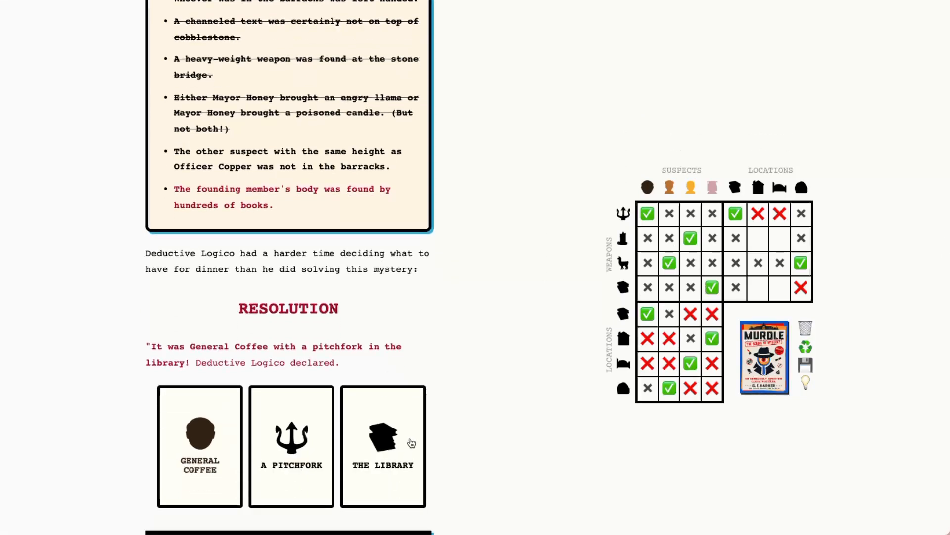
scroll(down, 3)
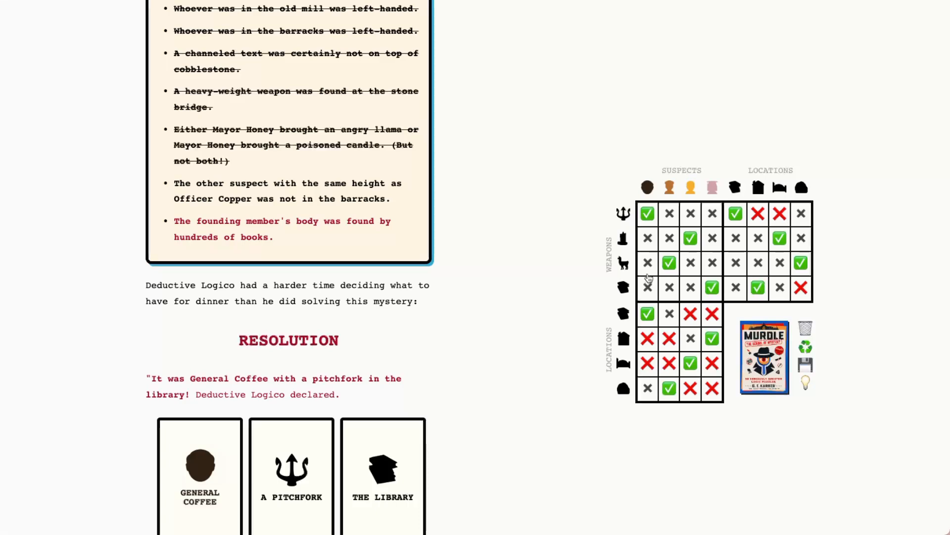
scroll(down, 3)
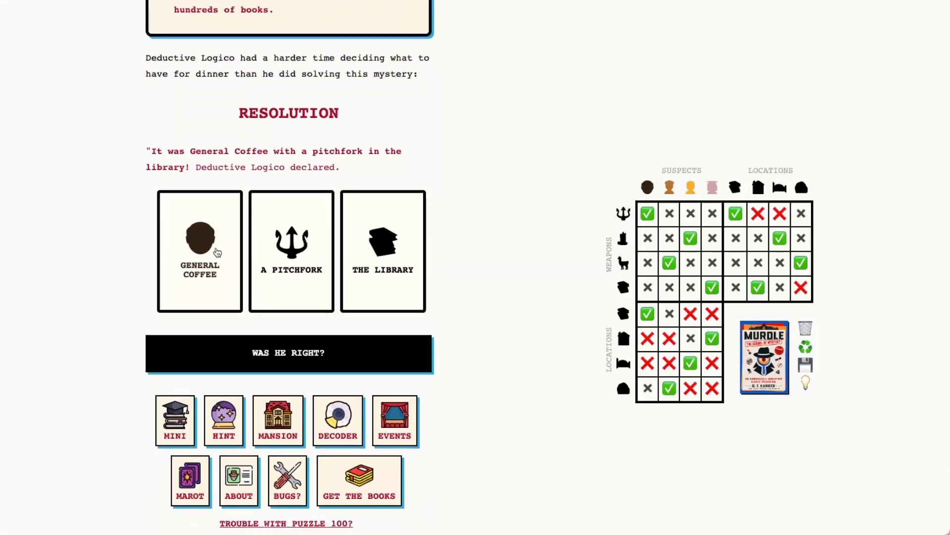
mouse_move(383, 290)
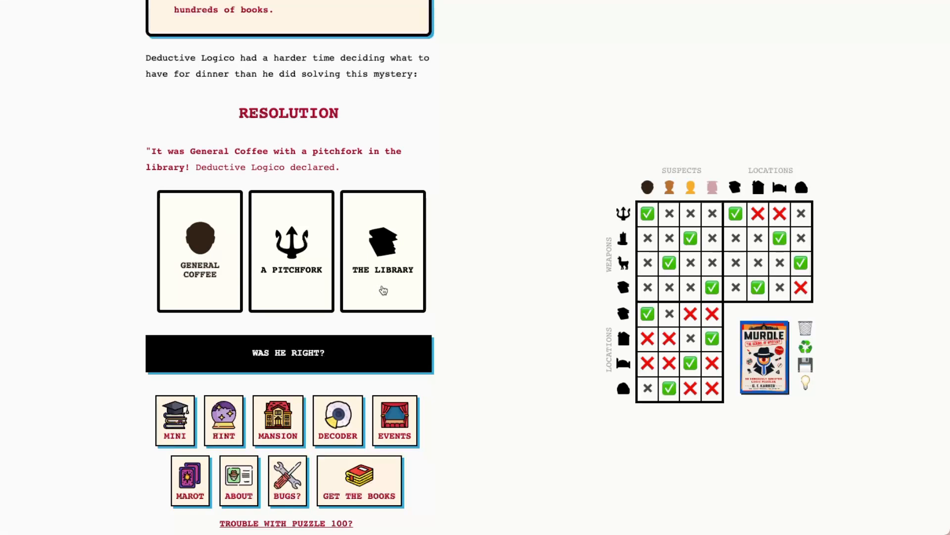
mouse_move(358, 291)
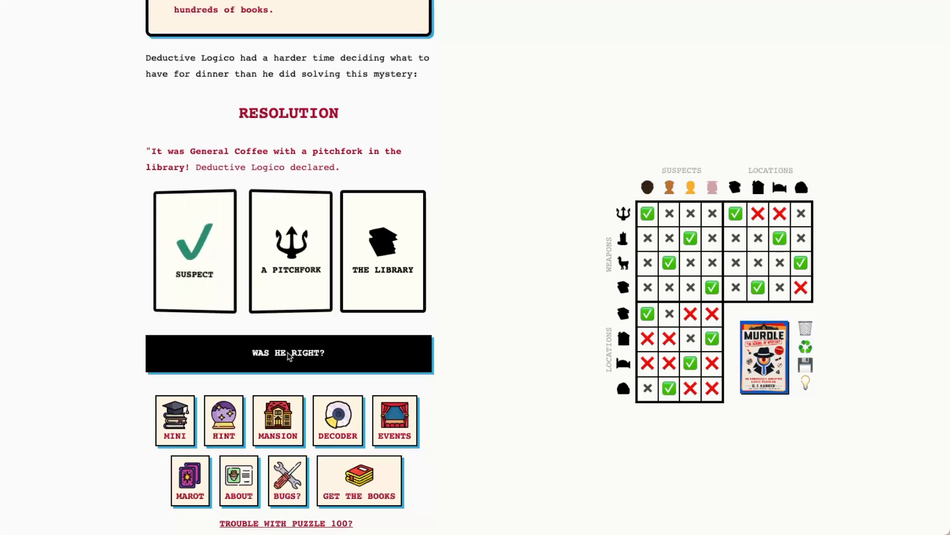
- Reveal whether the accusation was right, confirming the case solved
click(288, 353)
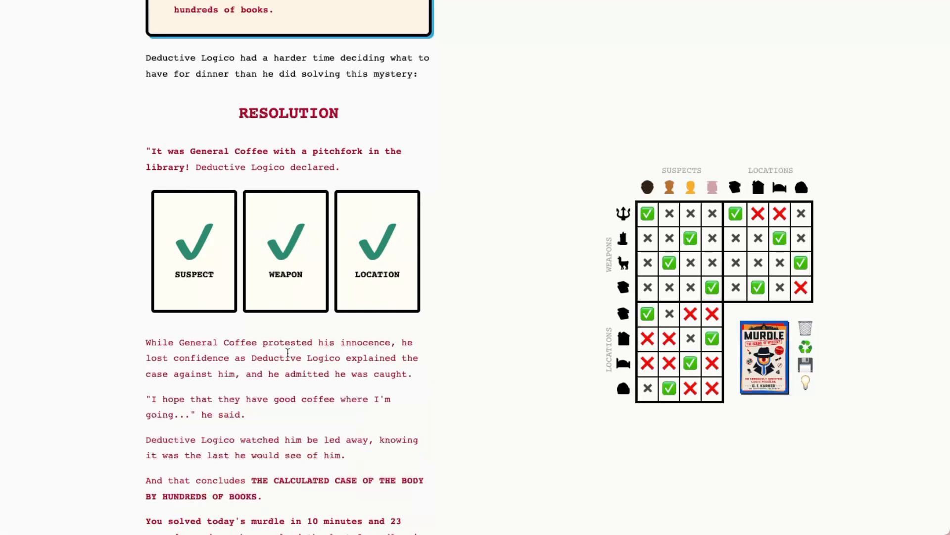